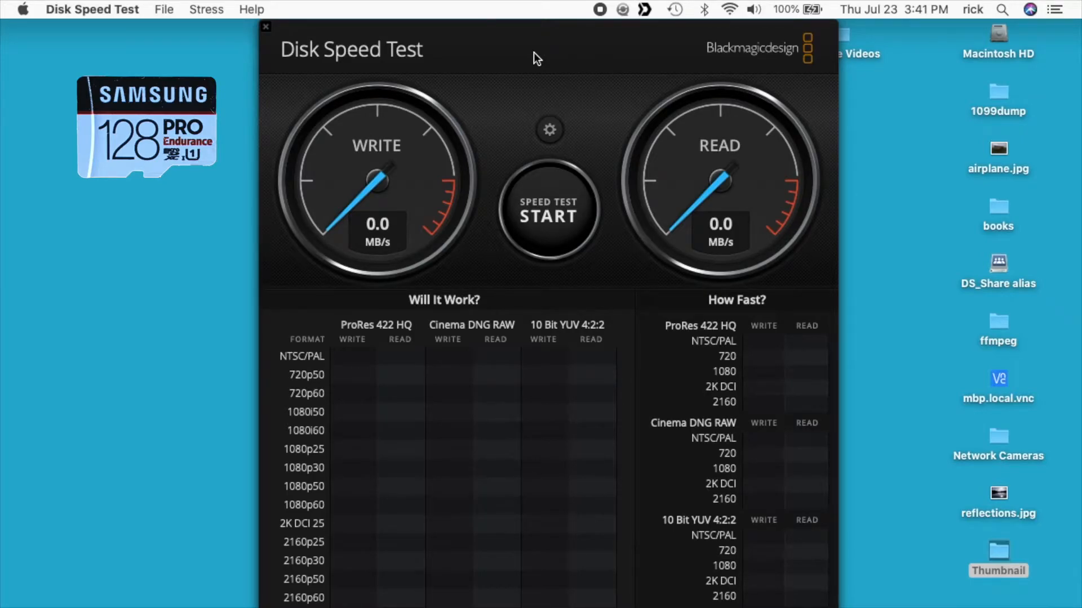
mouse_move(567, 153)
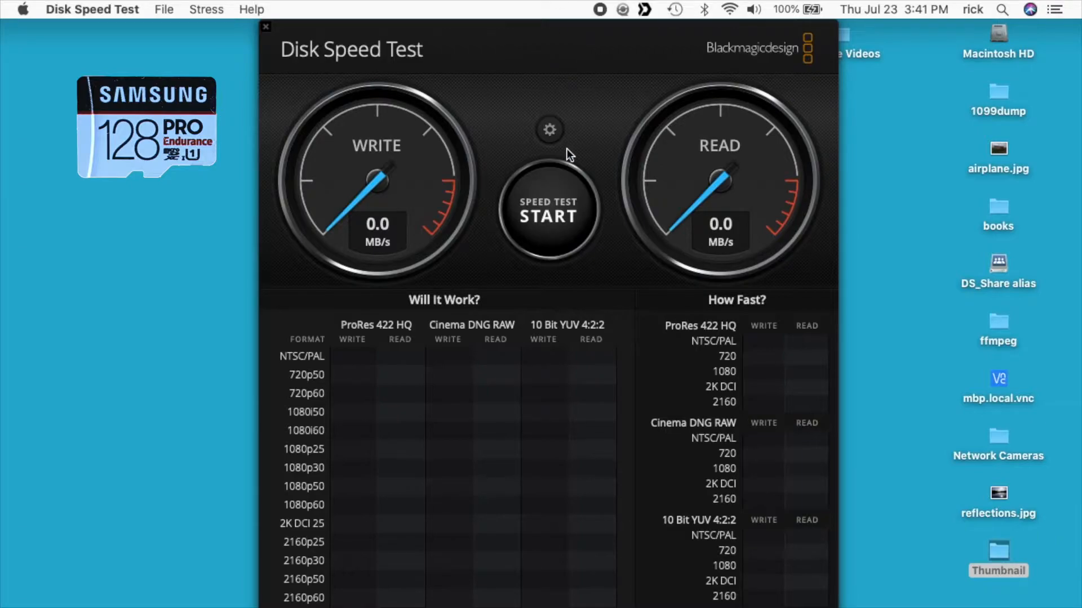
Set the NO NAME memory card as the target drive via the settings menu
left_click(550, 130)
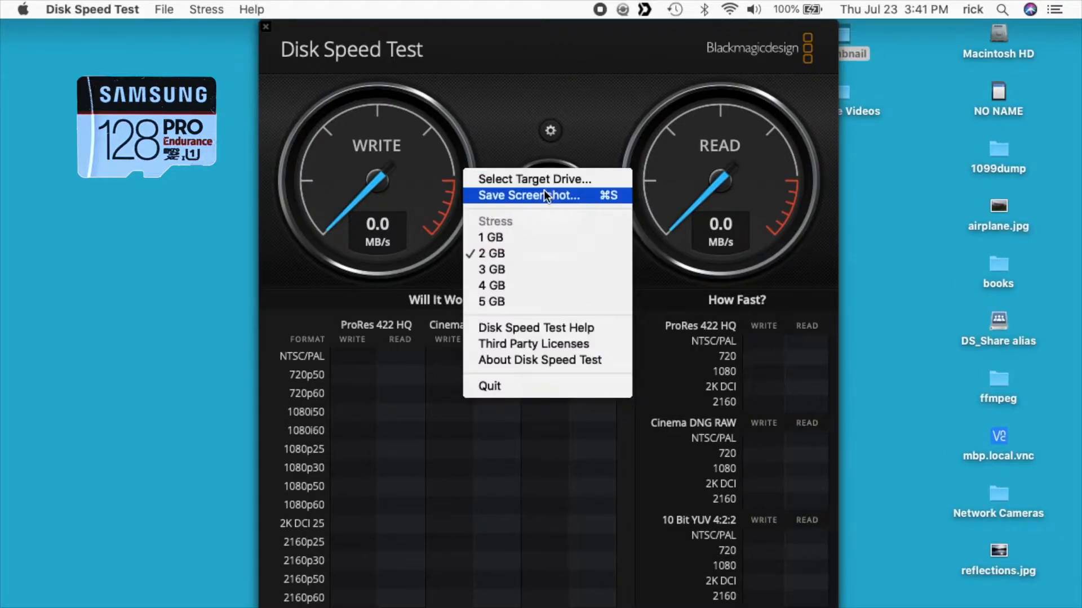
mouse_move(545, 179)
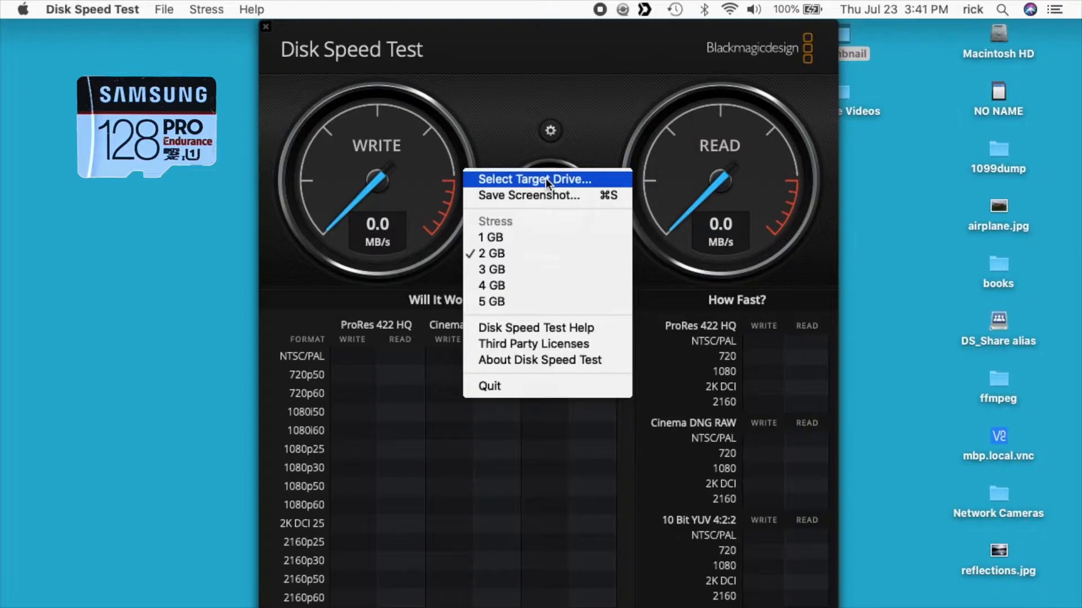
left_click(532, 179)
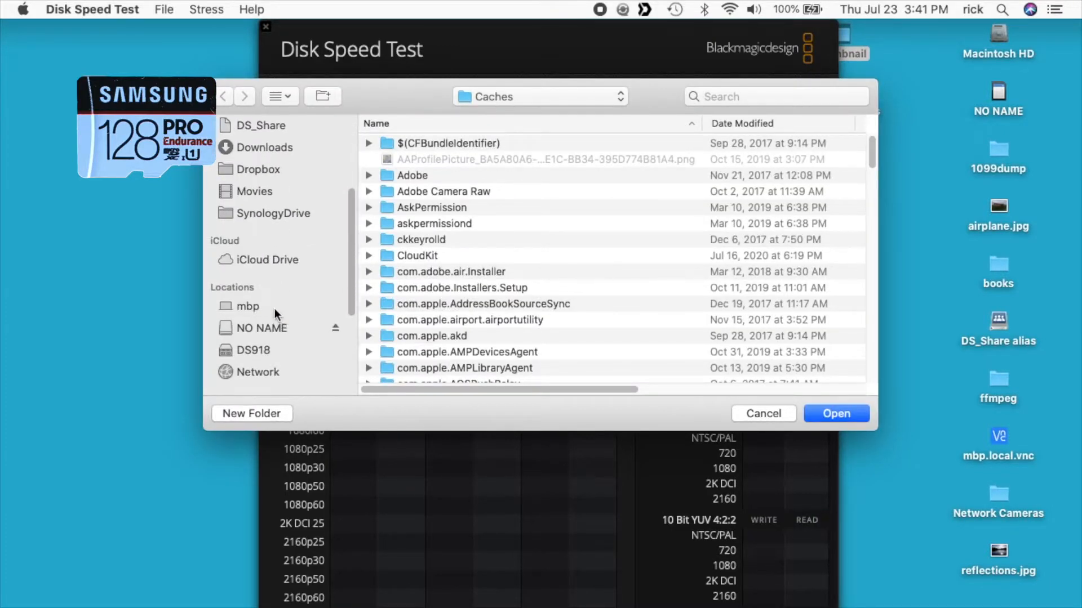
left_click(763, 413)
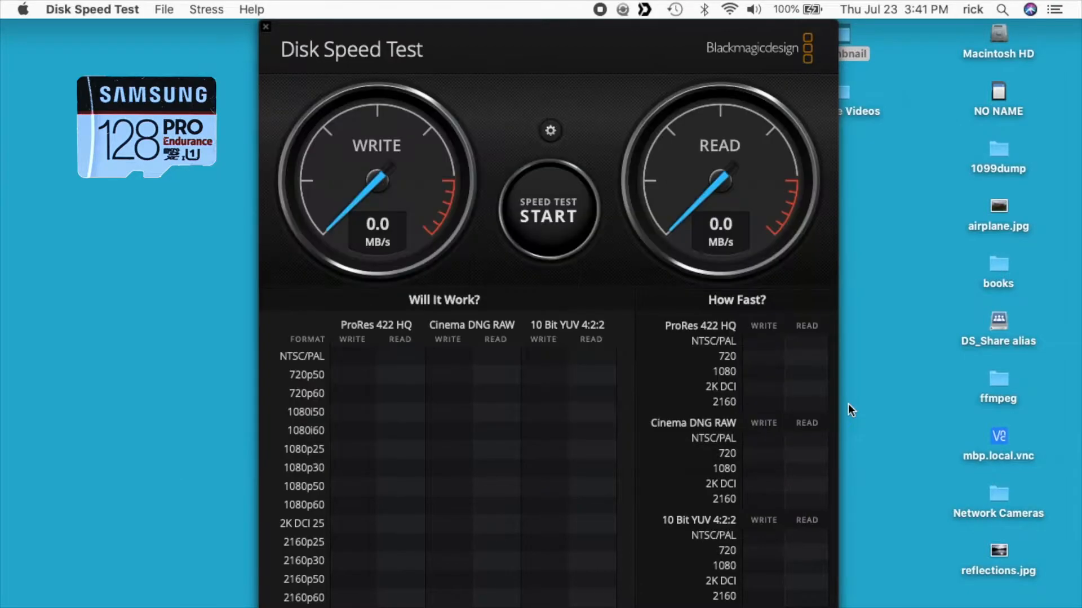
Start the speed test on the Samsung 128GB card, reaching about 41.9 MB/s write, 89.4 MB/s read
left_click(548, 210)
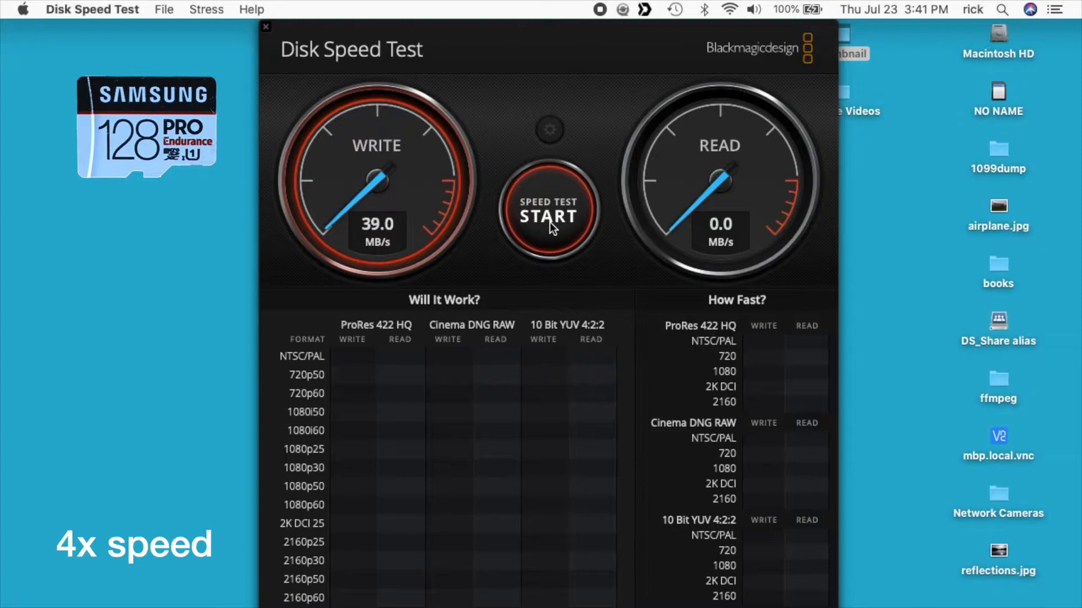
left_click(548, 214)
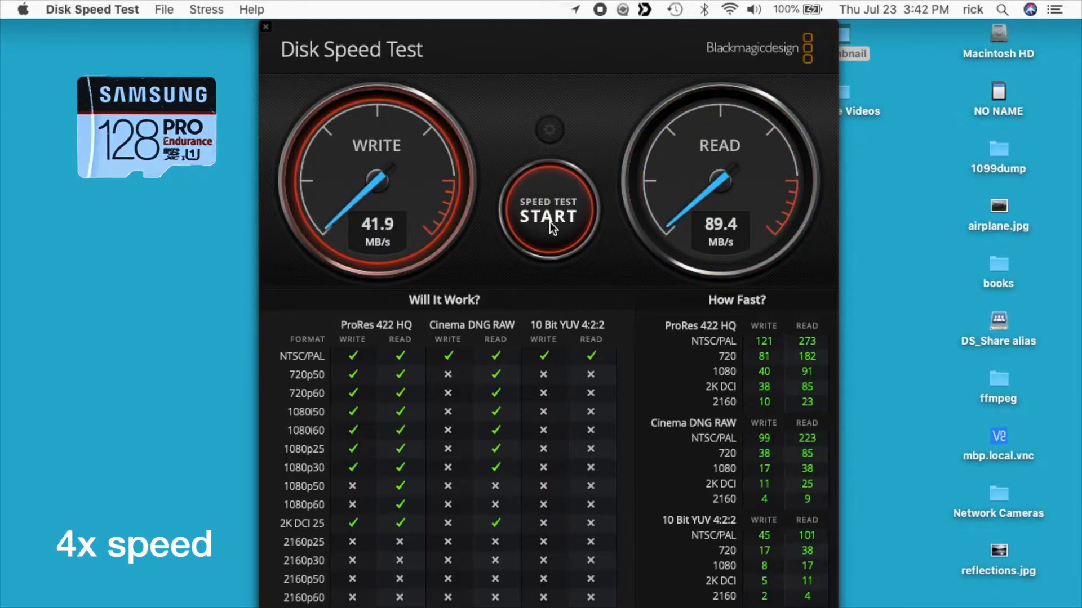
Stop the test, keeping final results of 41.9 MB/s write and 89.2 MB/s read
left_click(548, 217)
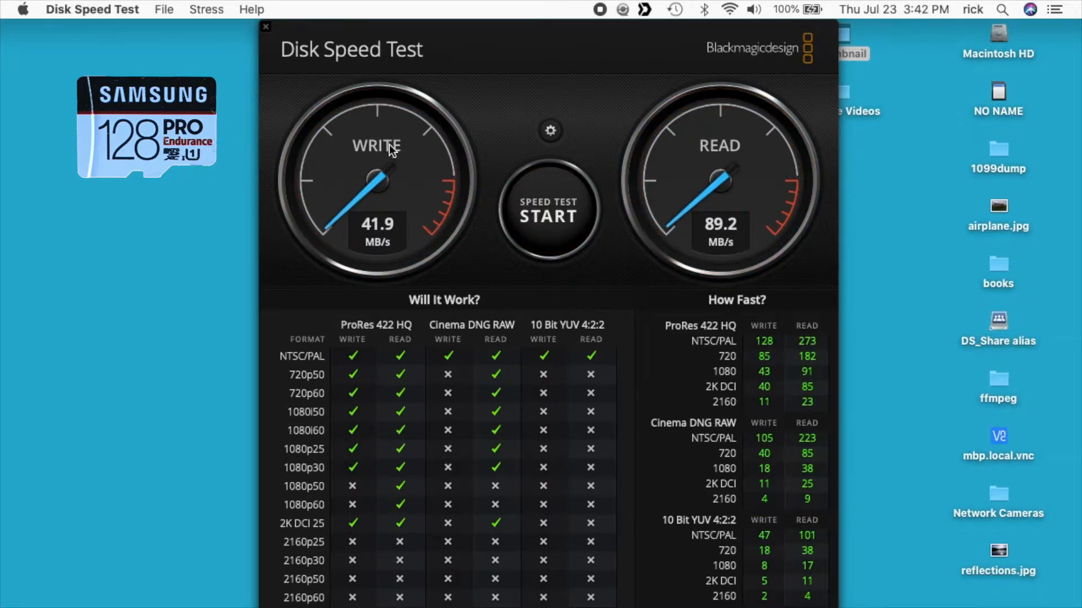
mouse_move(393, 172)
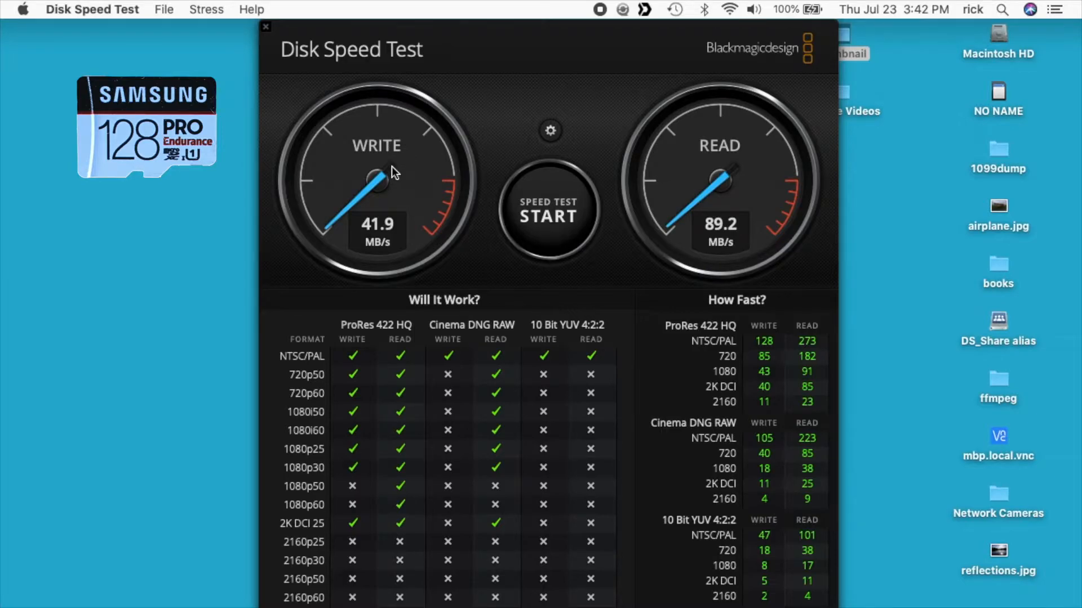
mouse_move(694, 197)
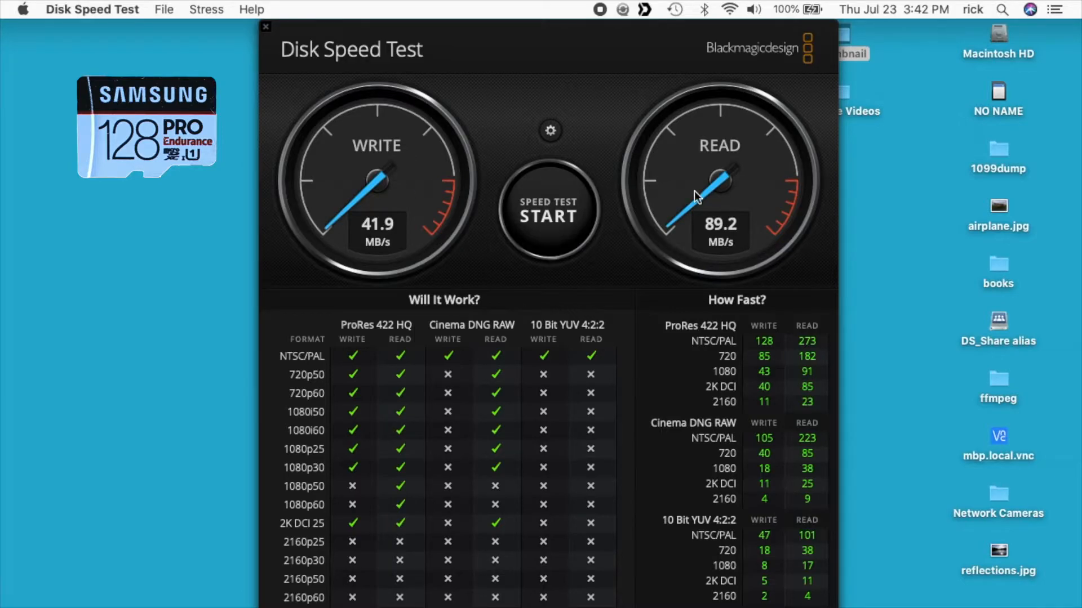
mouse_move(714, 191)
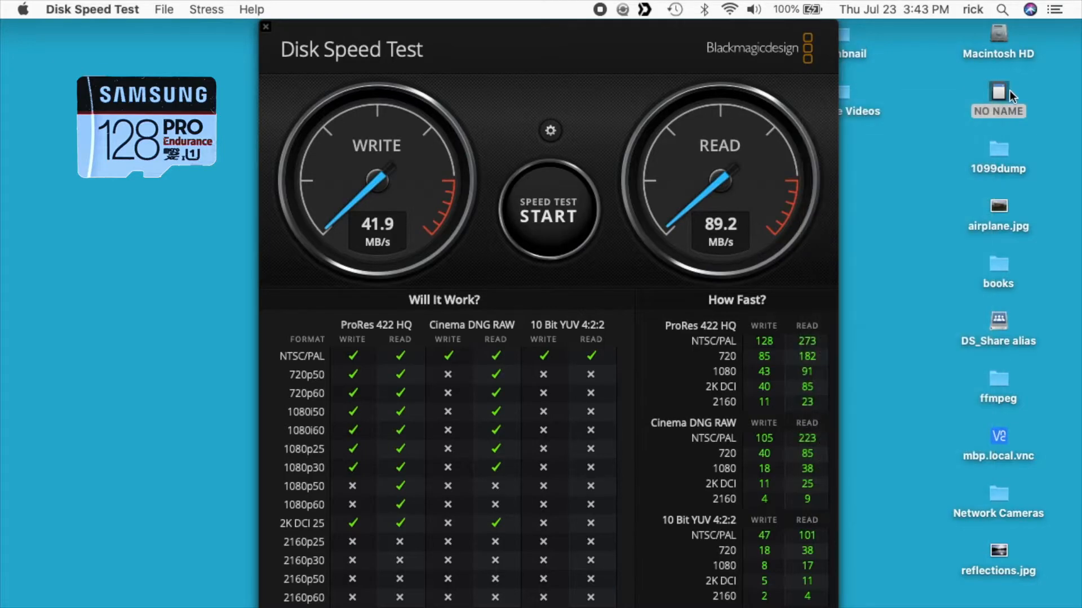
Swap to the SanDisk 128GB card and run the test, reaching about 52.3 MB/s write, 85.0 MB/s read
right_click(998, 98)
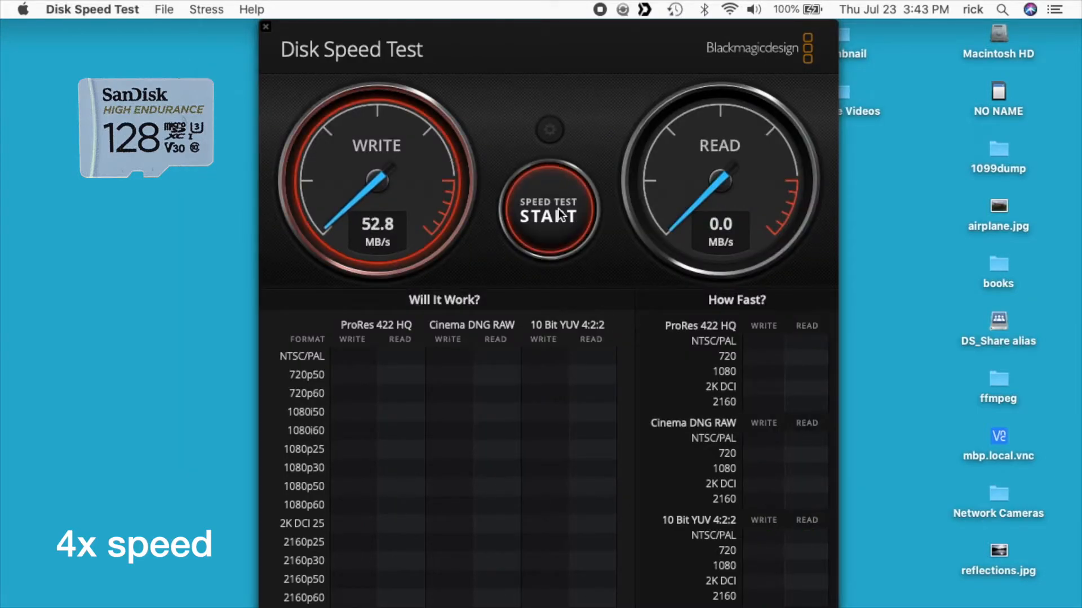
left_click(548, 210)
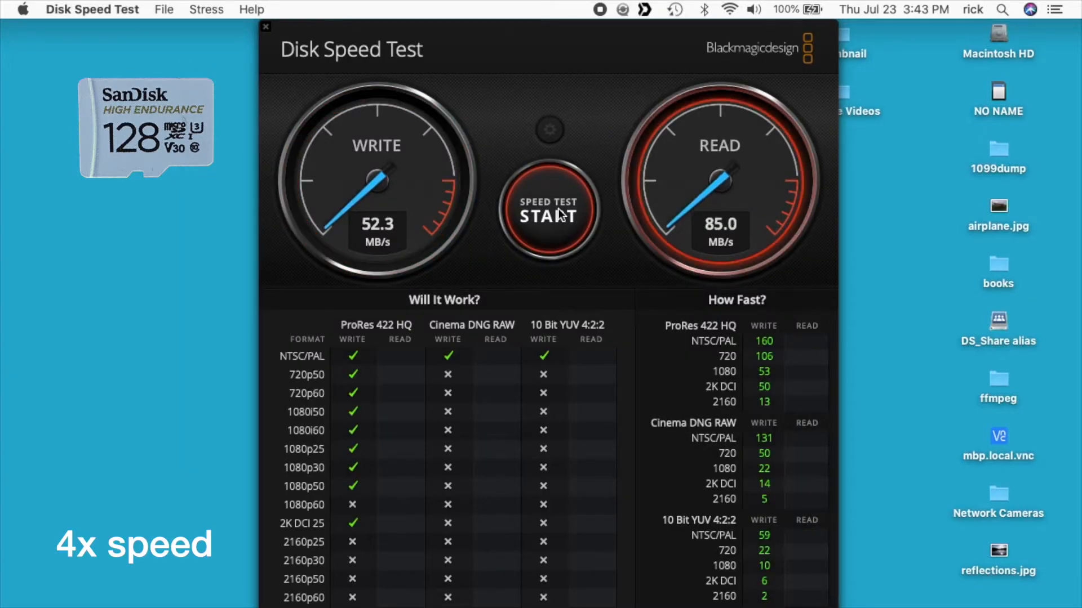